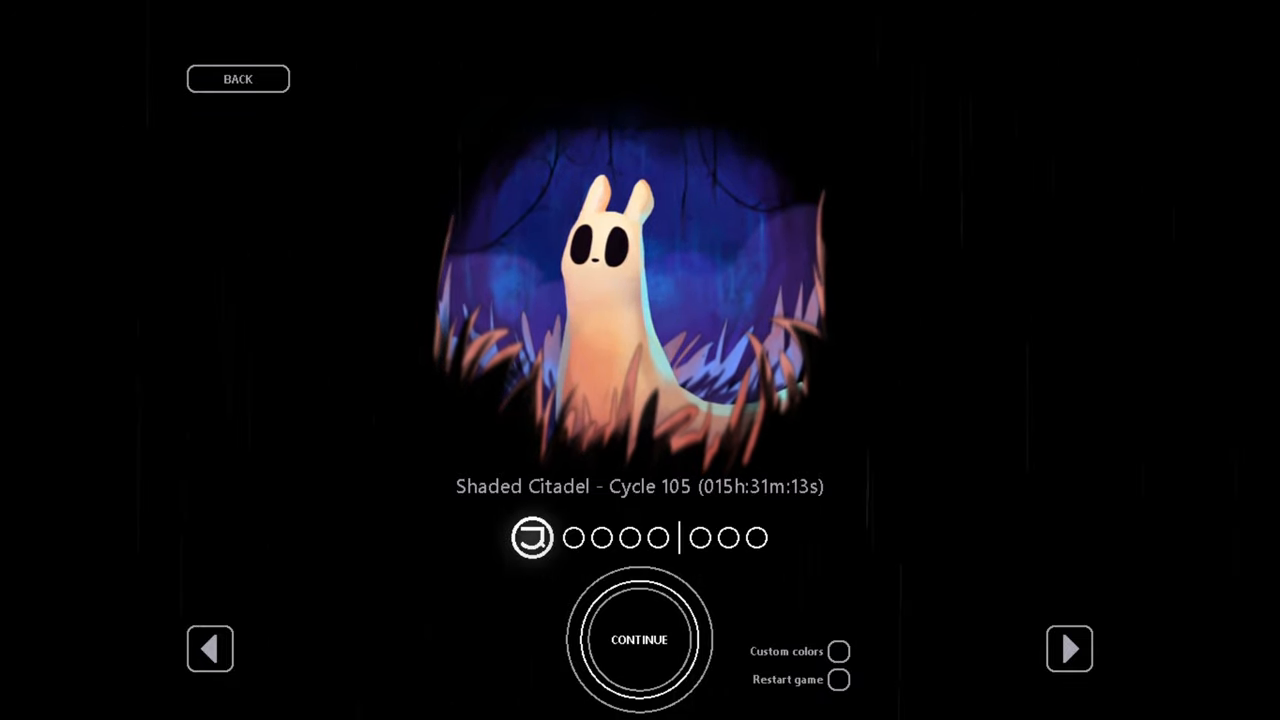
# Continue the Shaded Citadel save at cycle 105 and load into the shelter.
pyautogui.click(640, 640)
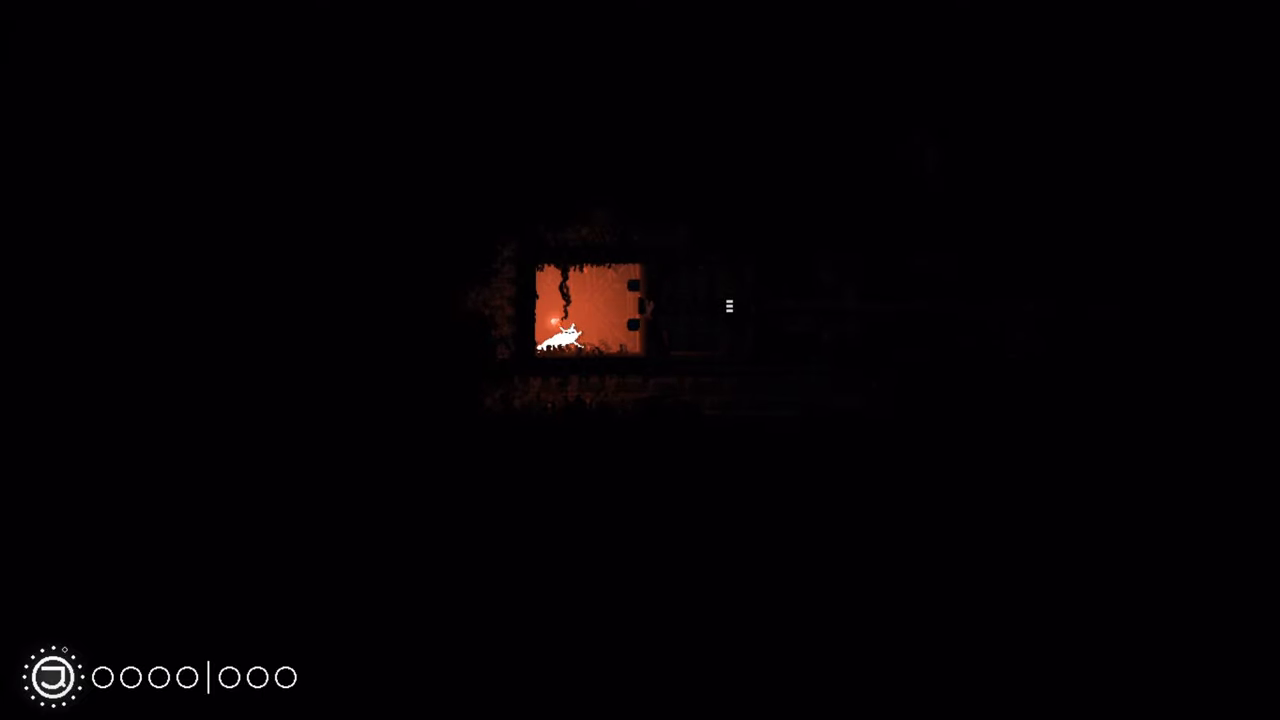